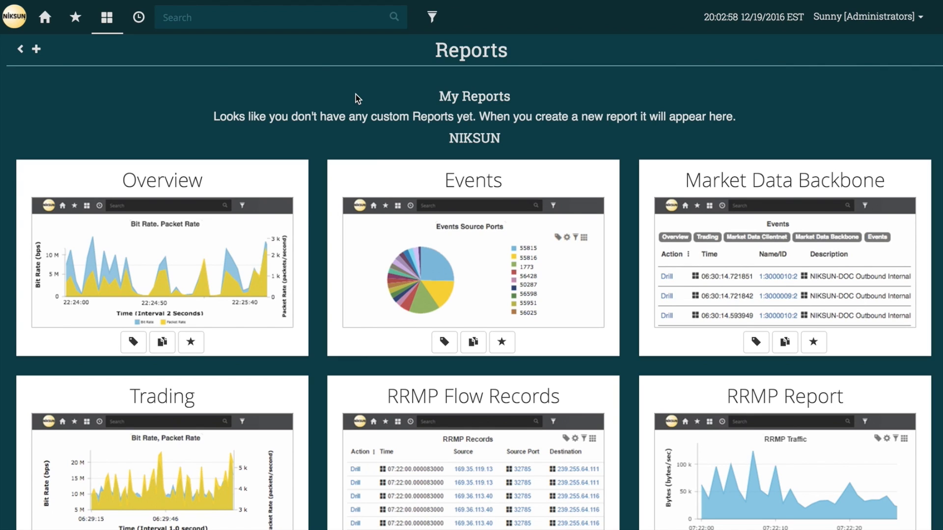
- Scroll through the report gallery and open the Overview report
{"action": "scroll", "scroll_direction": "down", "scroll_amount": 3}
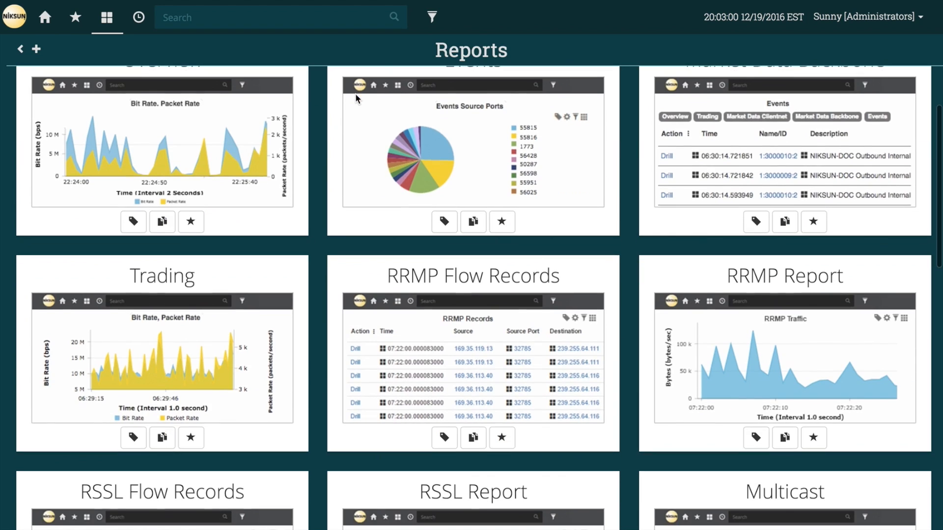
{"action": "scroll", "scroll_direction": "down", "scroll_amount": 3}
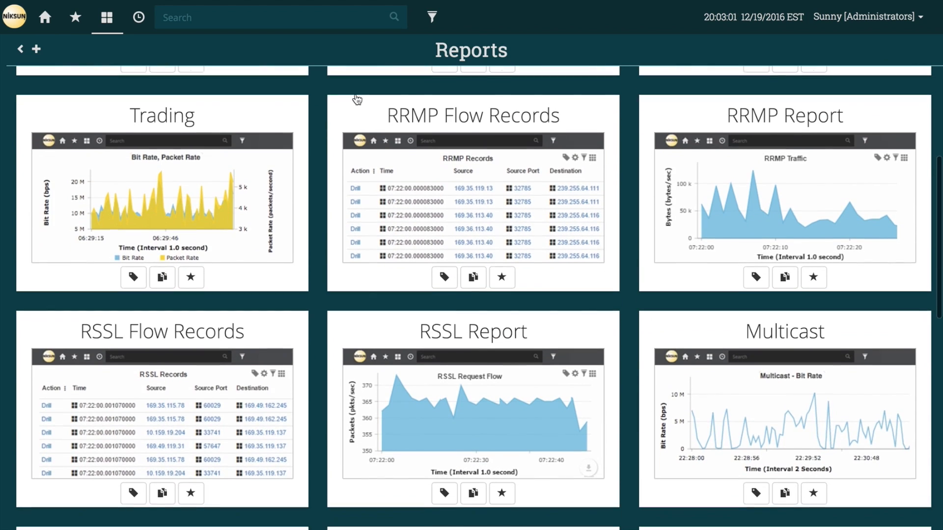
{"action": "scroll", "scroll_direction": "down", "scroll_amount": 3}
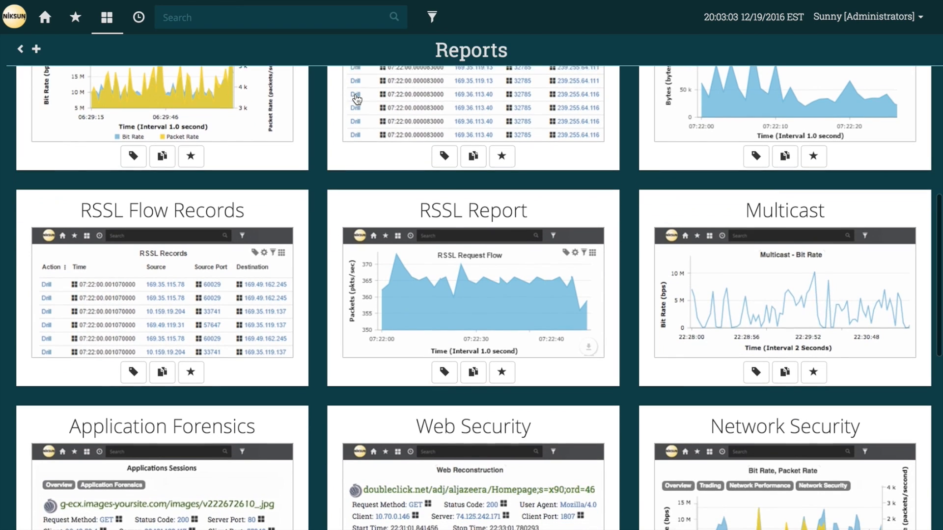
{"action": "scroll", "scroll_direction": "down", "scroll_amount": 3}
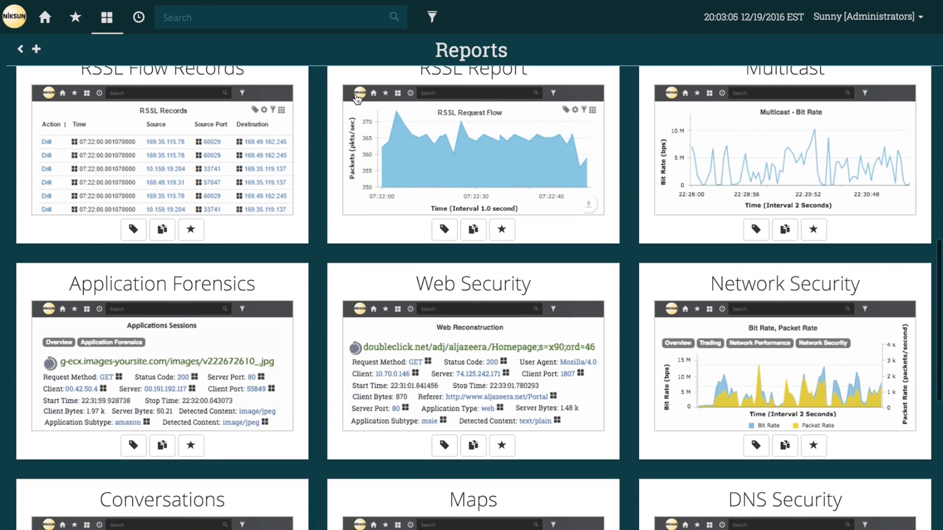
{"action": "scroll", "scroll_direction": "down", "scroll_amount": 3}
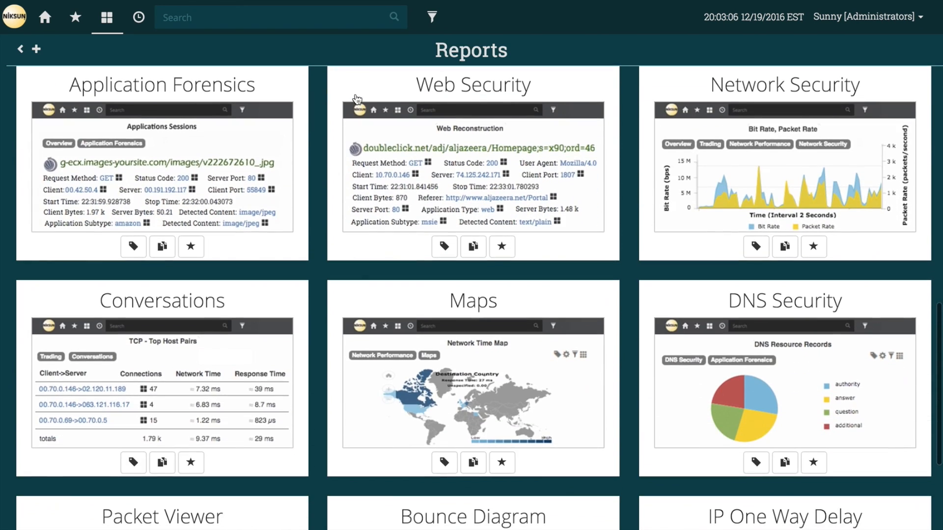
{"action": "scroll", "scroll_direction": "down", "scroll_amount": 3}
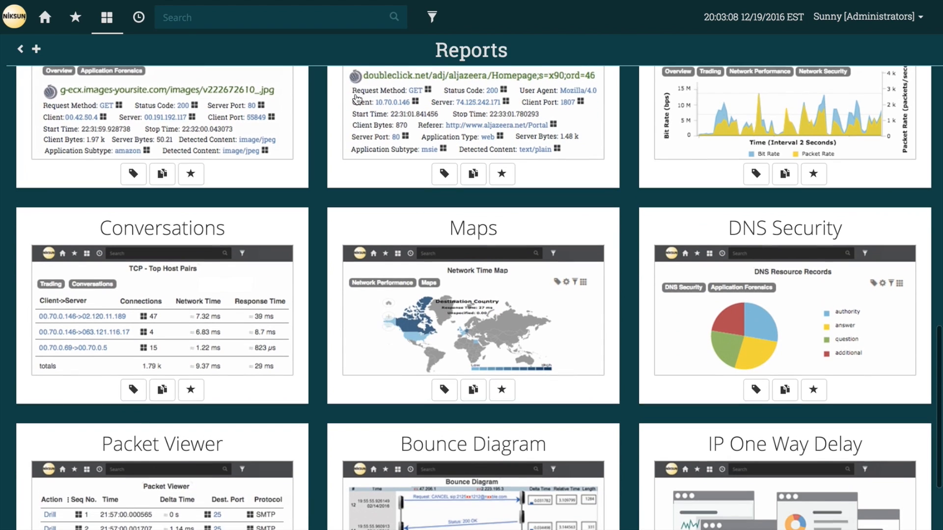
{"action": "scroll", "scroll_direction": "down", "scroll_amount": 3}
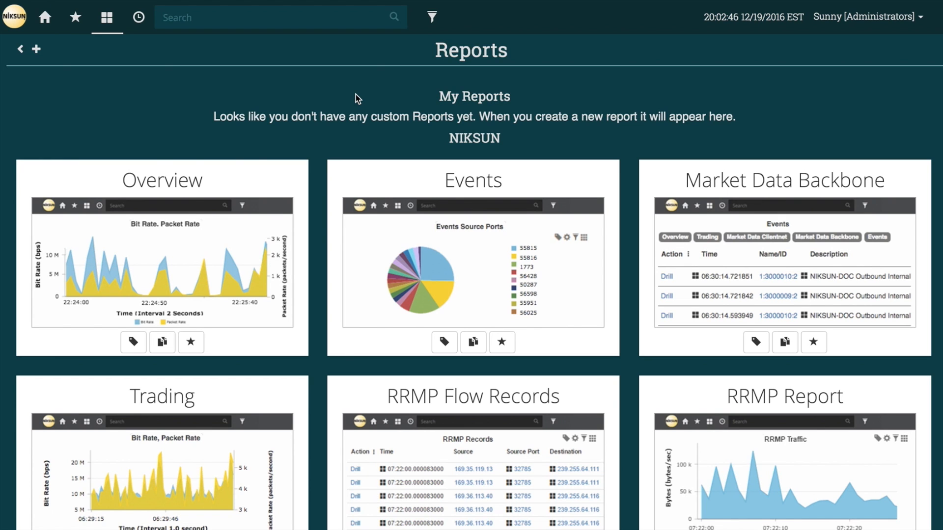
{"action": "scroll", "scroll_direction": "down", "scroll_amount": 3}
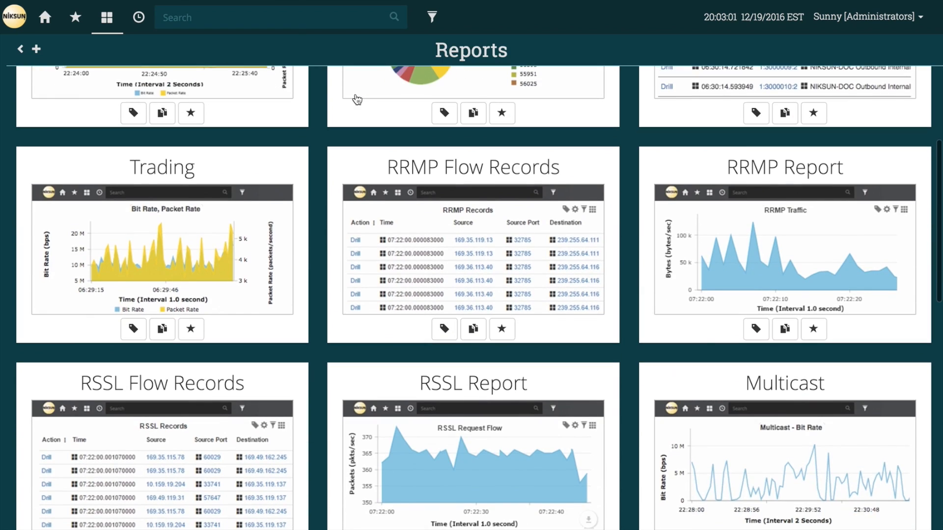
{"action": "scroll", "scroll_direction": "down", "scroll_amount": 3}
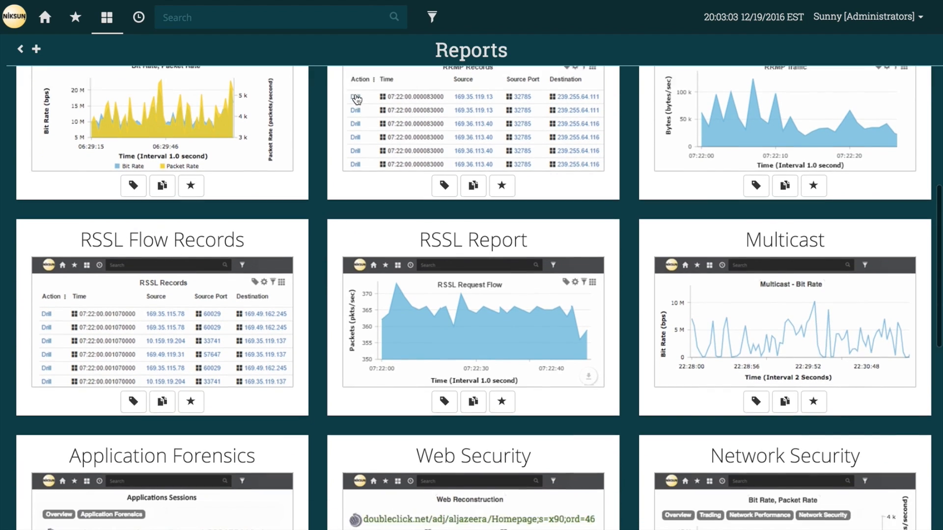
{"action": "scroll", "scroll_direction": "down", "scroll_amount": 3}
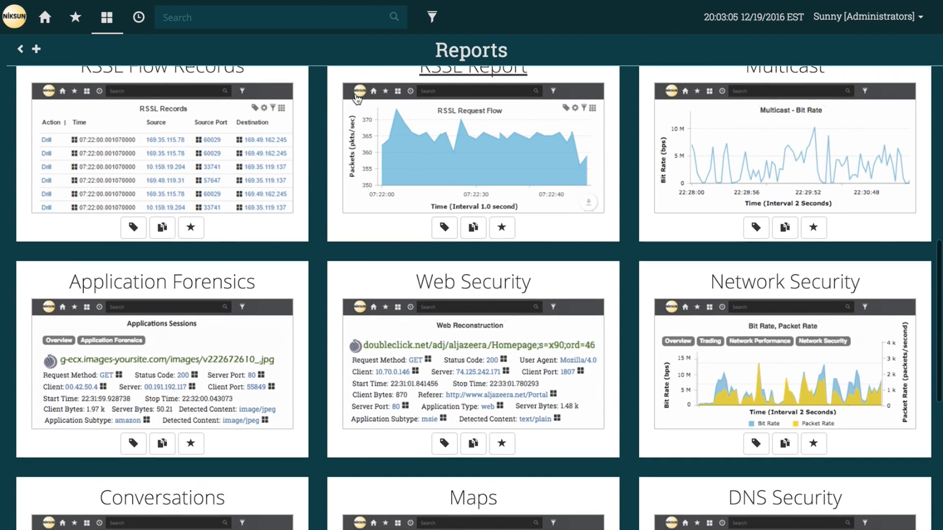
{"action": "scroll", "scroll_direction": "down", "scroll_amount": 3}
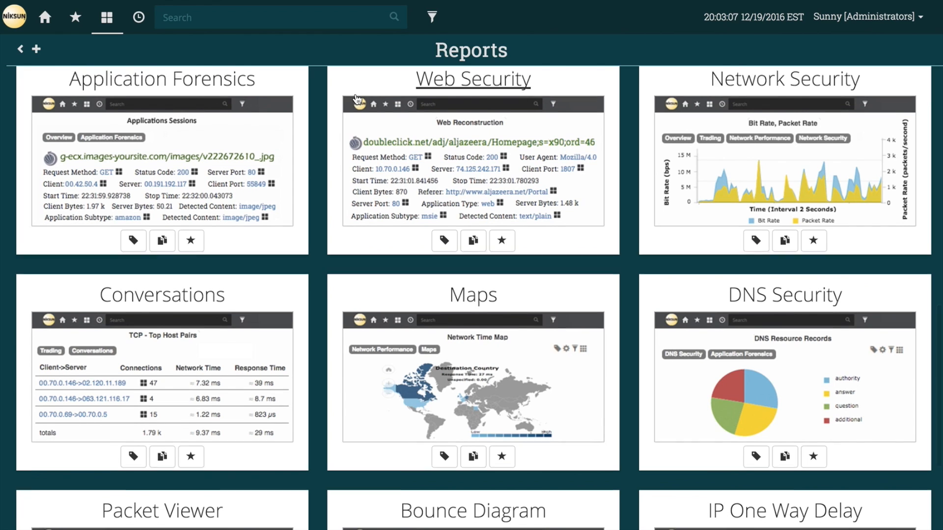
{"action": "scroll", "scroll_direction": "down", "scroll_amount": 3}
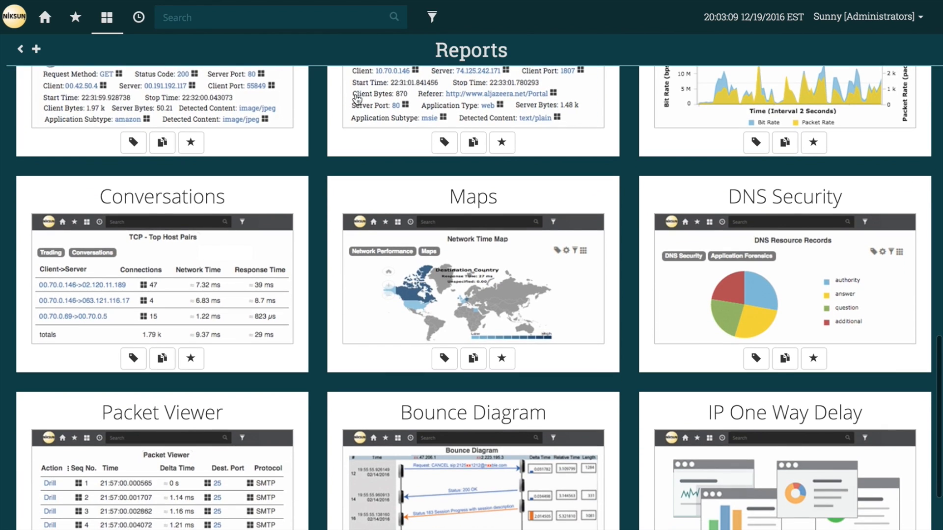
{"action": "scroll", "scroll_direction": "down", "scroll_amount": 3}
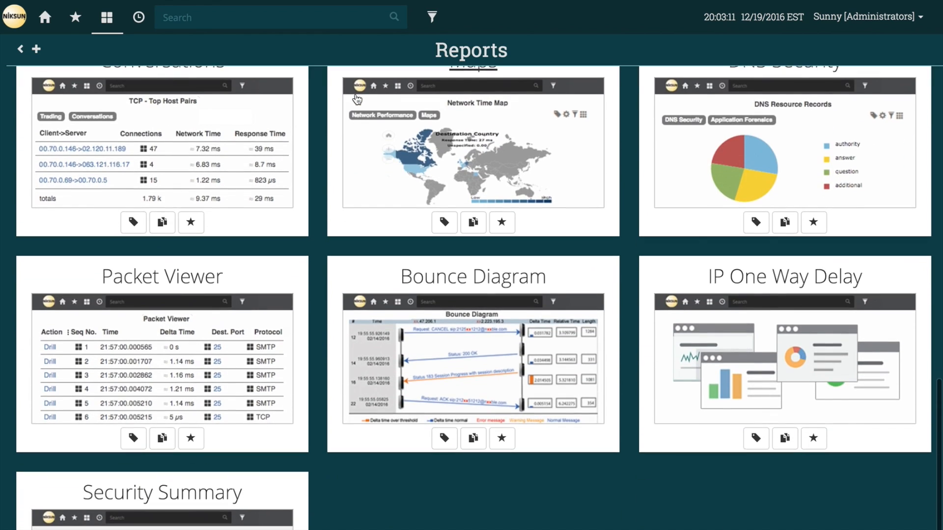
{"action": "scroll", "scroll_direction": "down", "scroll_amount": 3}
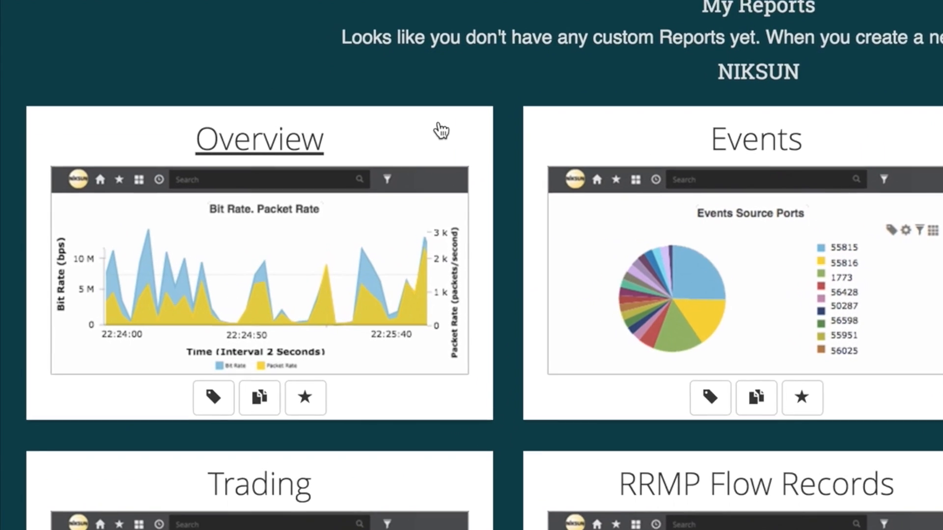
{"action": "left_click", "coordinate": [259, 139]}
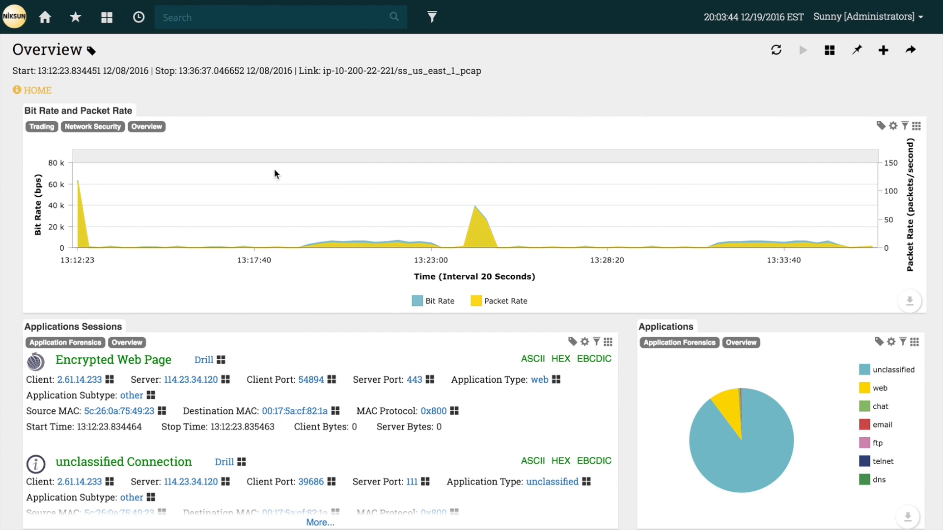
- Search for 'network' to list matching reports such as Network Security
{"action": "scroll", "scroll_direction": "down", "scroll_amount": 3}
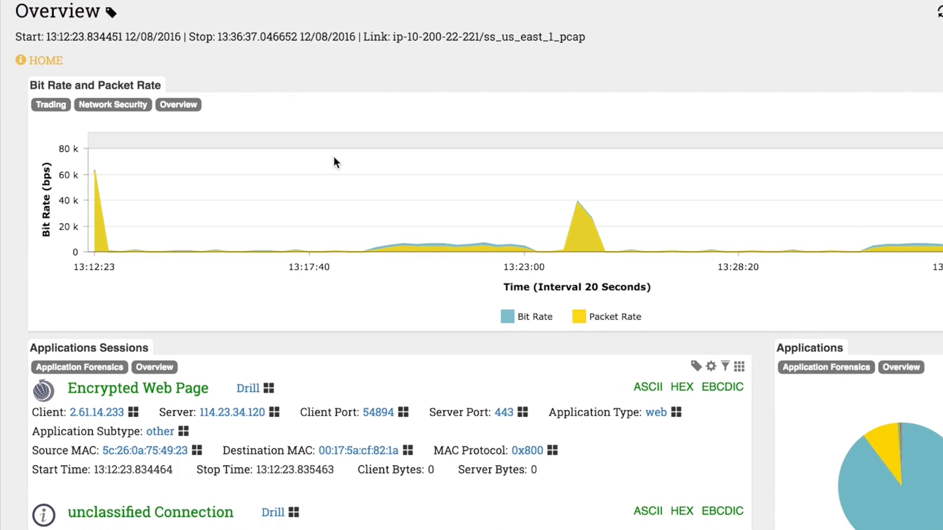
{"action": "scroll", "scroll_direction": "down", "scroll_amount": 3}
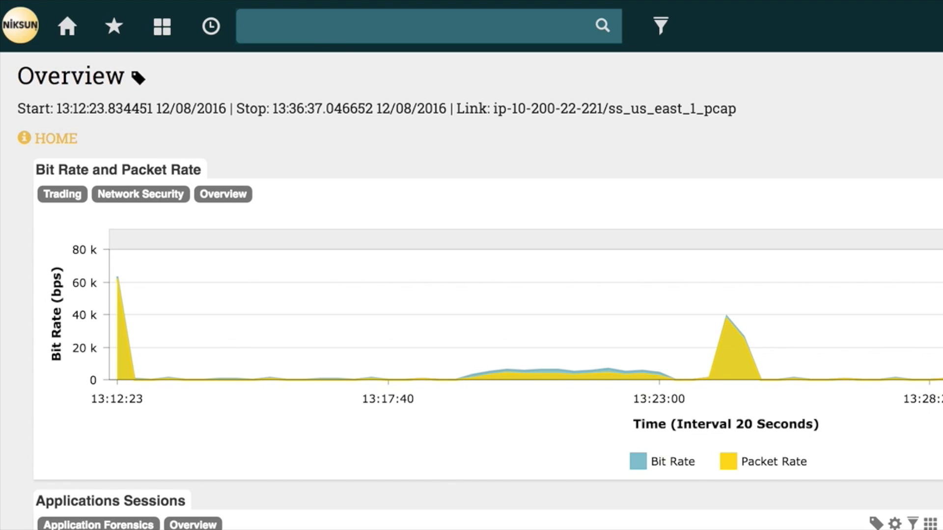
{"action": "type", "text": "network"}
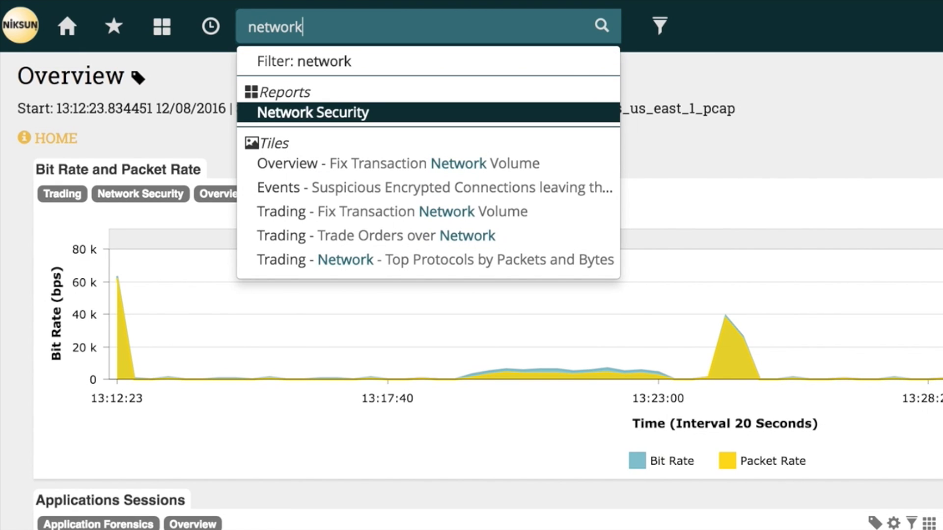
- Open the Network Security report from the results, then search for 'bounce'
{"action": "left_click", "coordinate": [312, 112]}
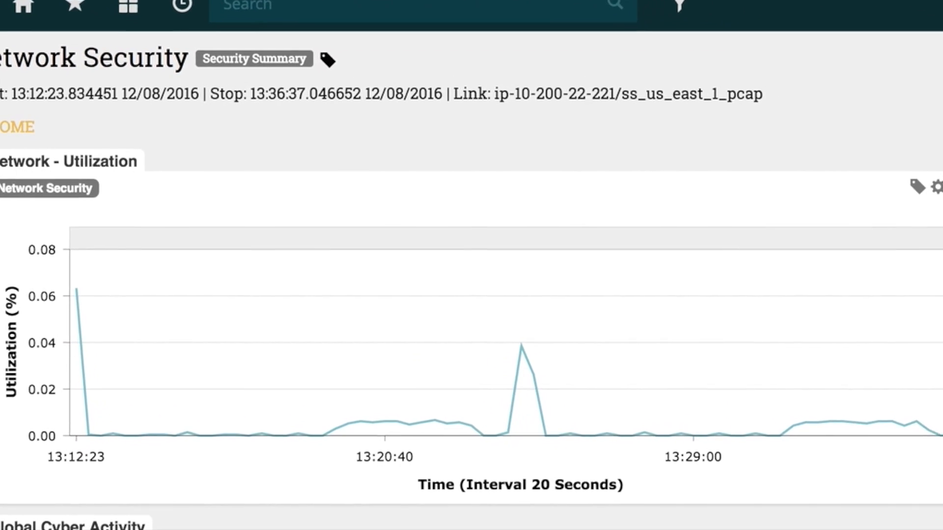
{"action": "scroll", "scroll_direction": "down", "scroll_amount": 3}
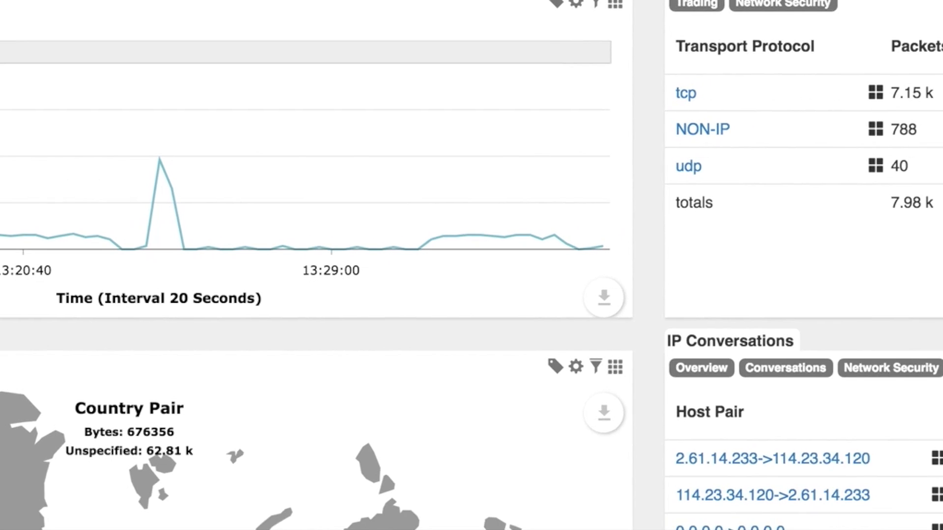
{"action": "scroll", "scroll_direction": "down", "scroll_amount": 3}
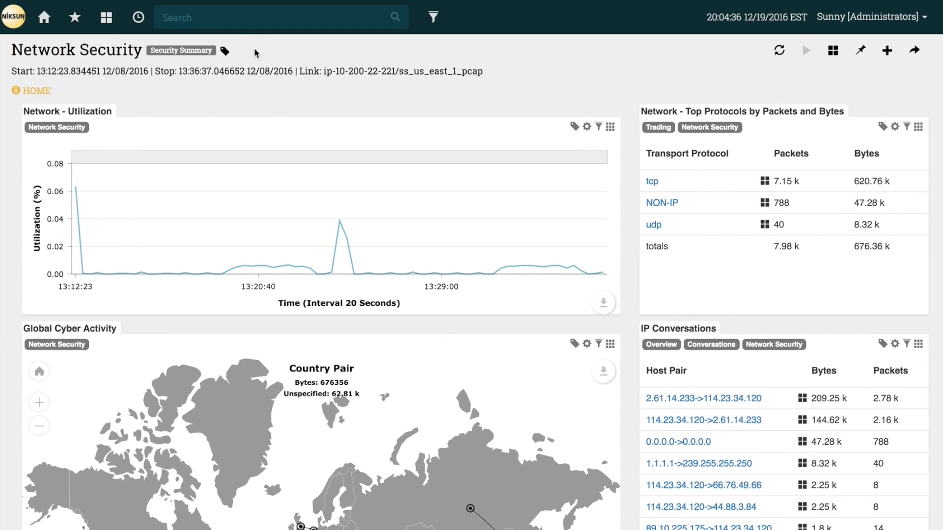
{"action": "type", "text": "bounce"}
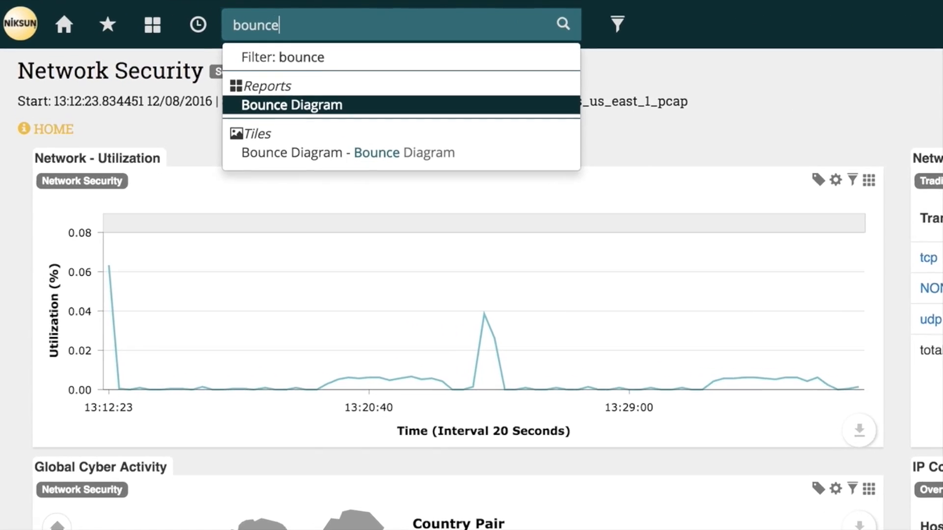
- Open the Bounce Diagram report and browse its list of TCP packets between the two hosts
{"action": "left_click", "coordinate": [290, 105]}
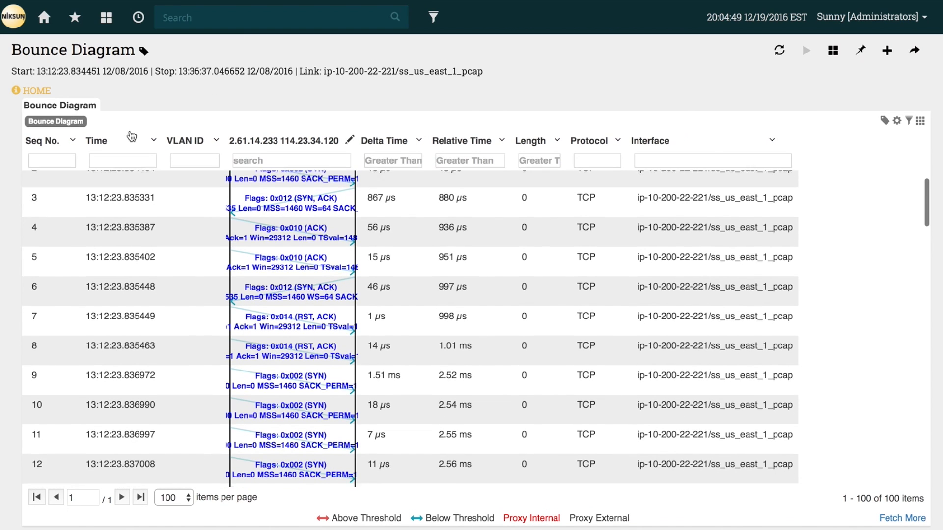
{"action": "left_click", "coordinate": [119, 227]}
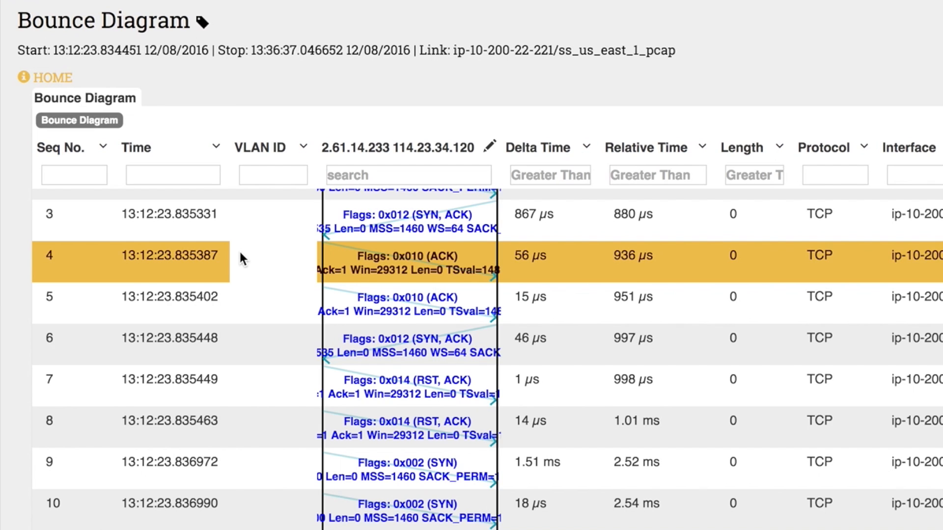
{"action": "scroll", "scroll_direction": "down", "scroll_amount": 3}
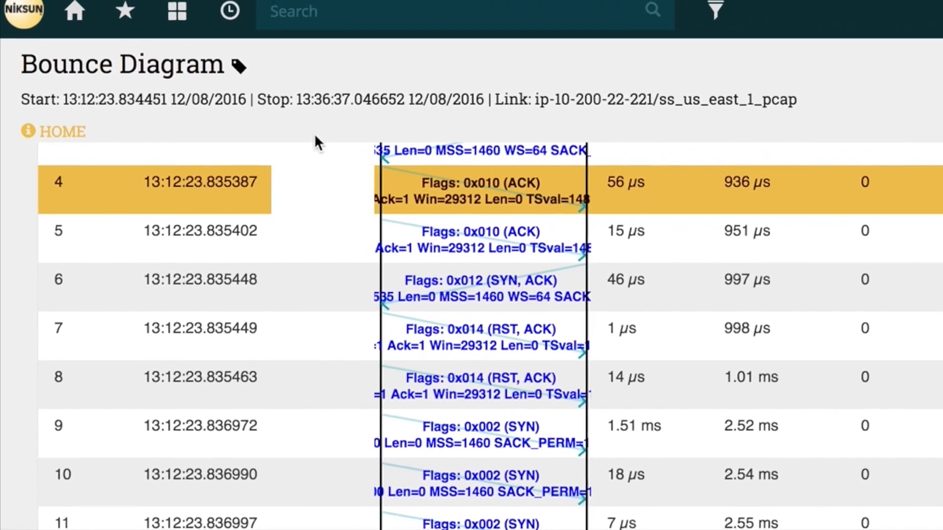
- Search for 'over' and return to the Overview report
{"action": "type", "text": "overvi"}
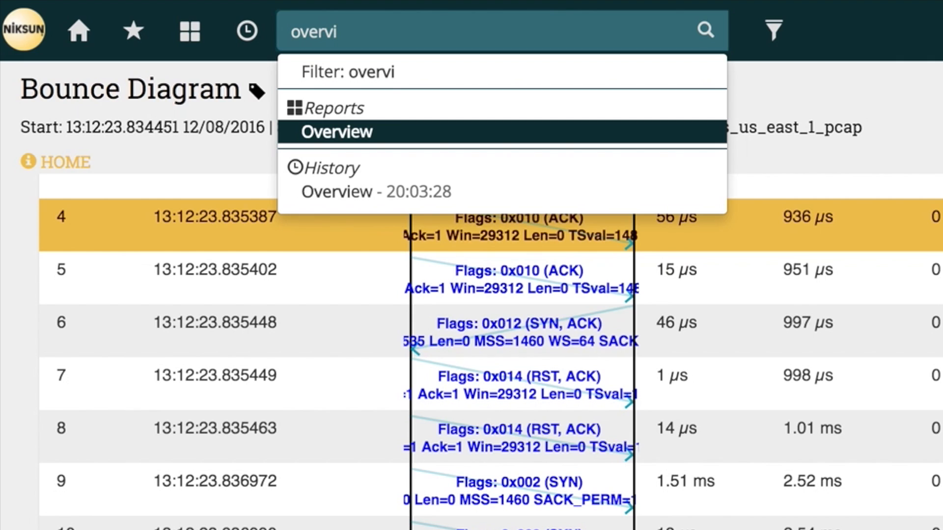
{"action": "left_click", "coordinate": [335, 133]}
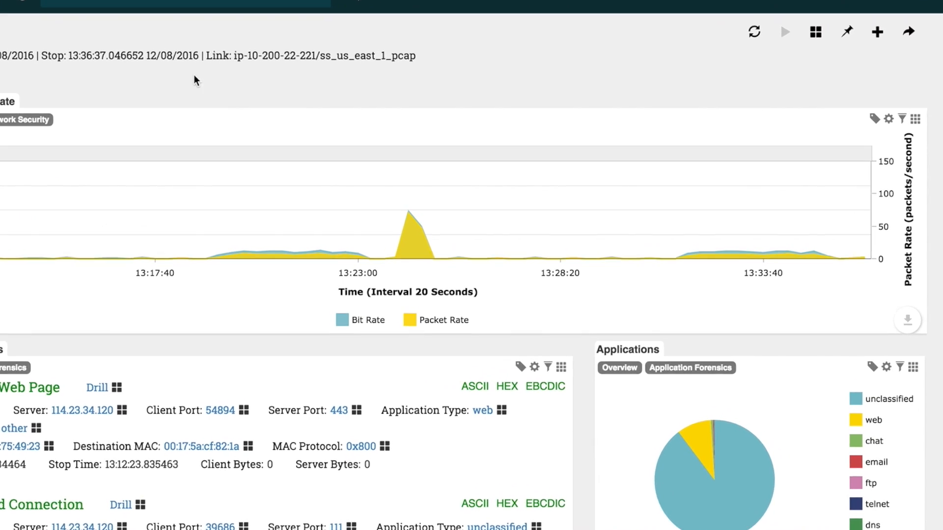
- Set the Bit Rate and Packet Rate tile to half width, then show its order position list
{"action": "left_click", "coordinate": [917, 126]}
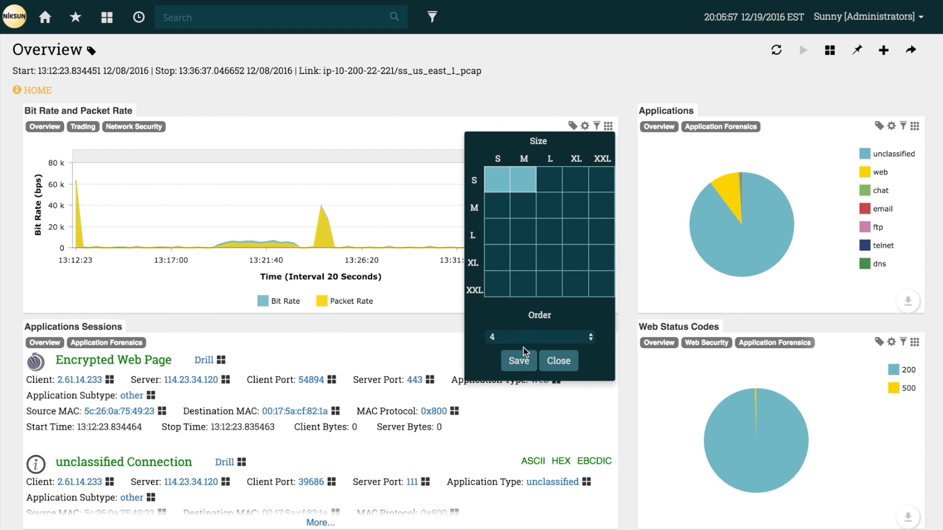
{"action": "left_click", "coordinate": [557, 360]}
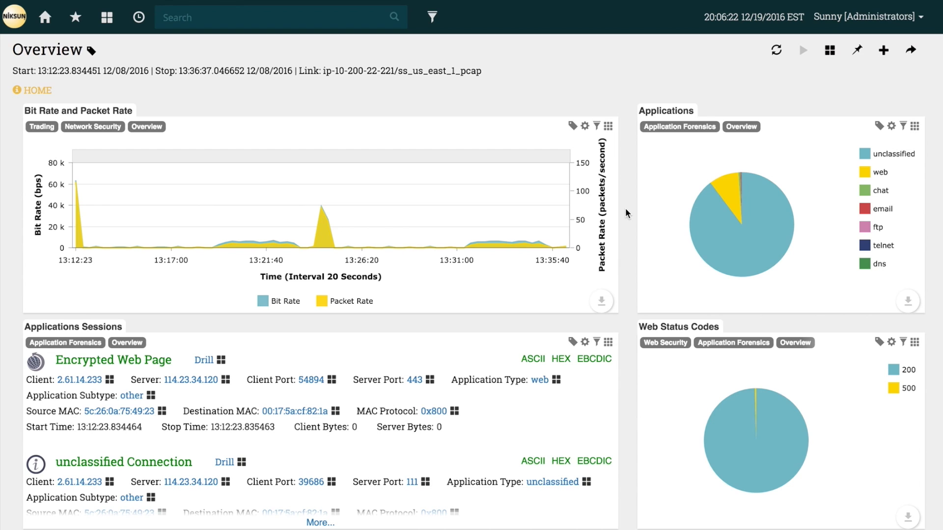
{"action": "left_click", "coordinate": [608, 125]}
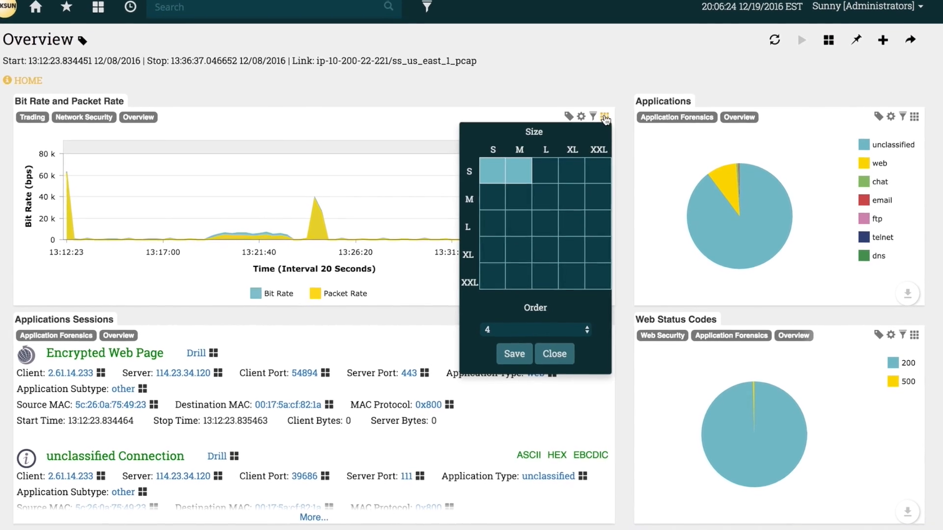
{"action": "left_click", "coordinate": [534, 330]}
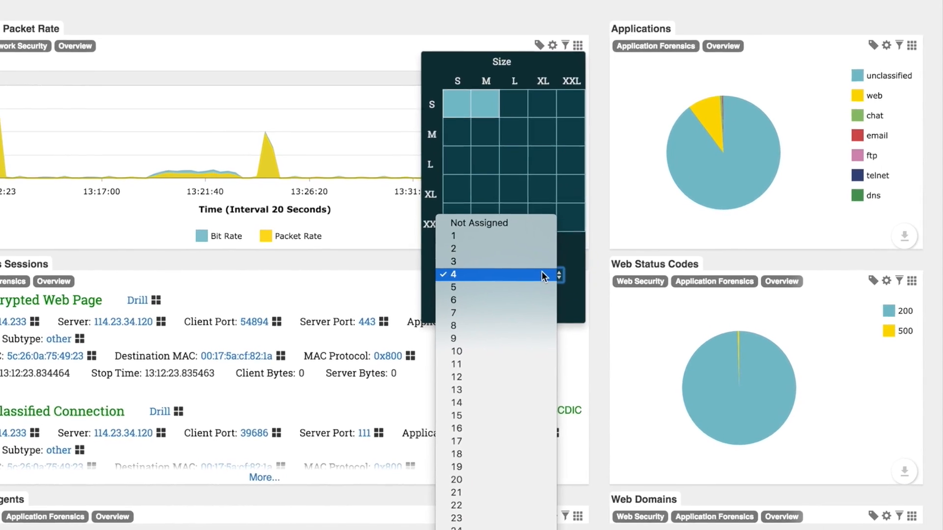